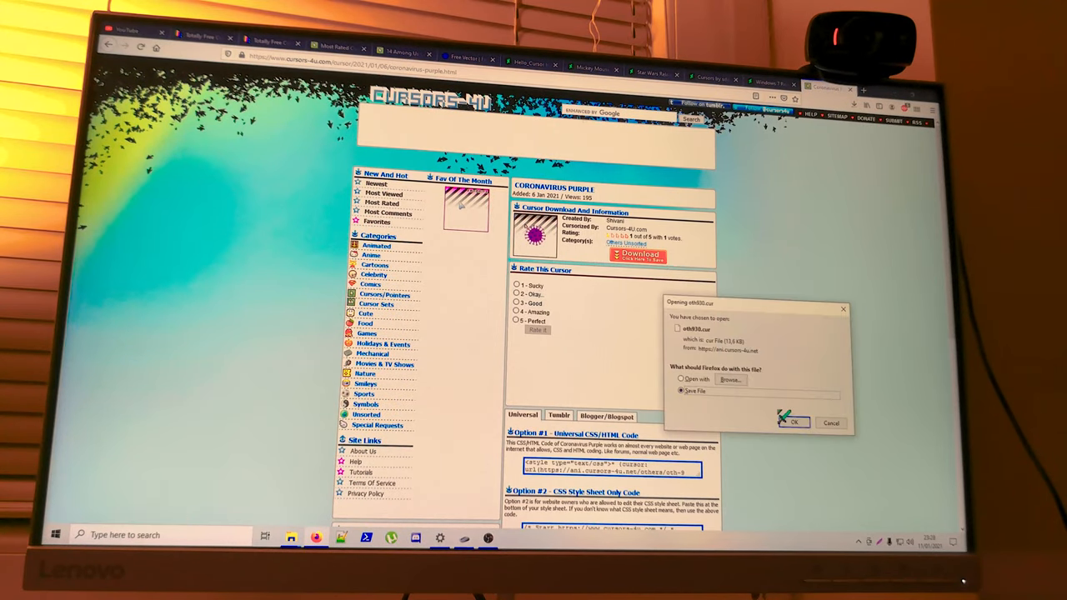
Step: Save the Coronavirus Purple cursor file oth930.cur from Cursors-4U
{"action": "left_click", "coordinate": [793, 422]}
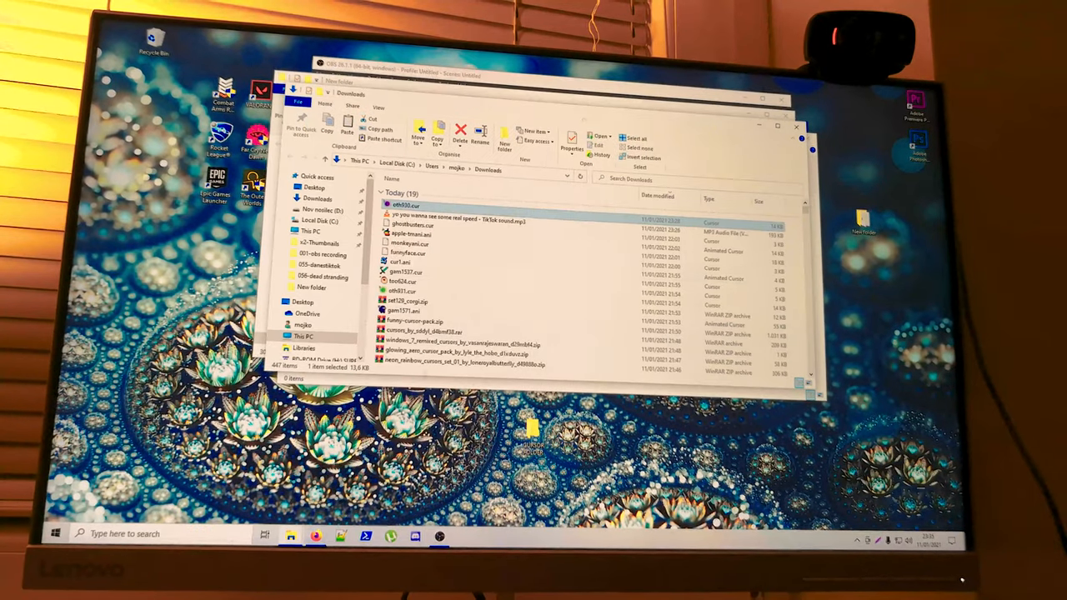
Step: Move oth930.cur into CURSOR FOLDER and search the taskbar for 'mouse settings'
{"action": "right_click", "coordinate": [408, 206]}
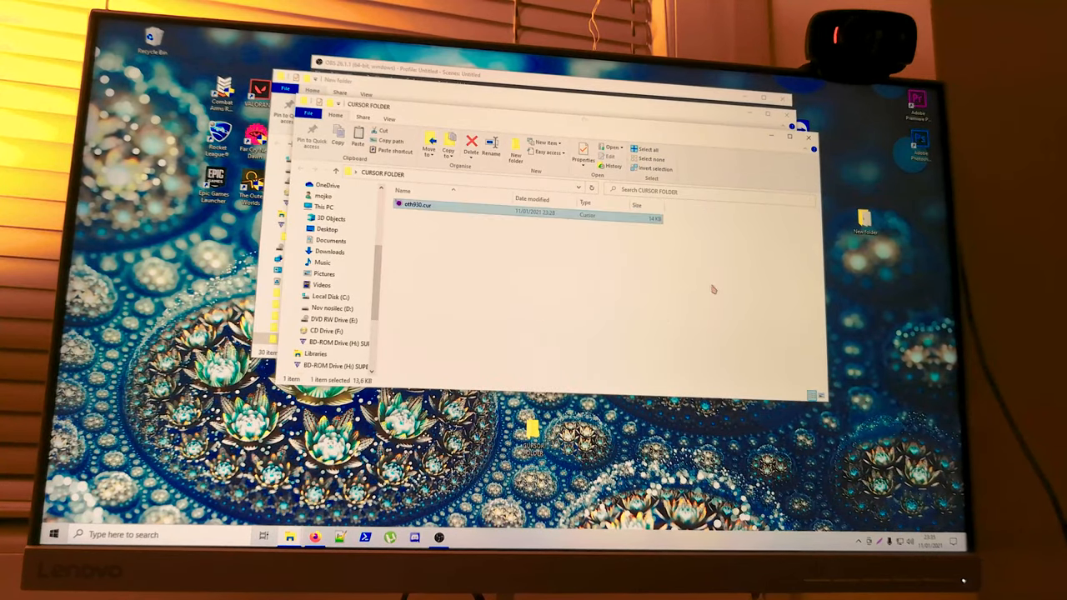
{"action": "type", "text": "MOUSE"}
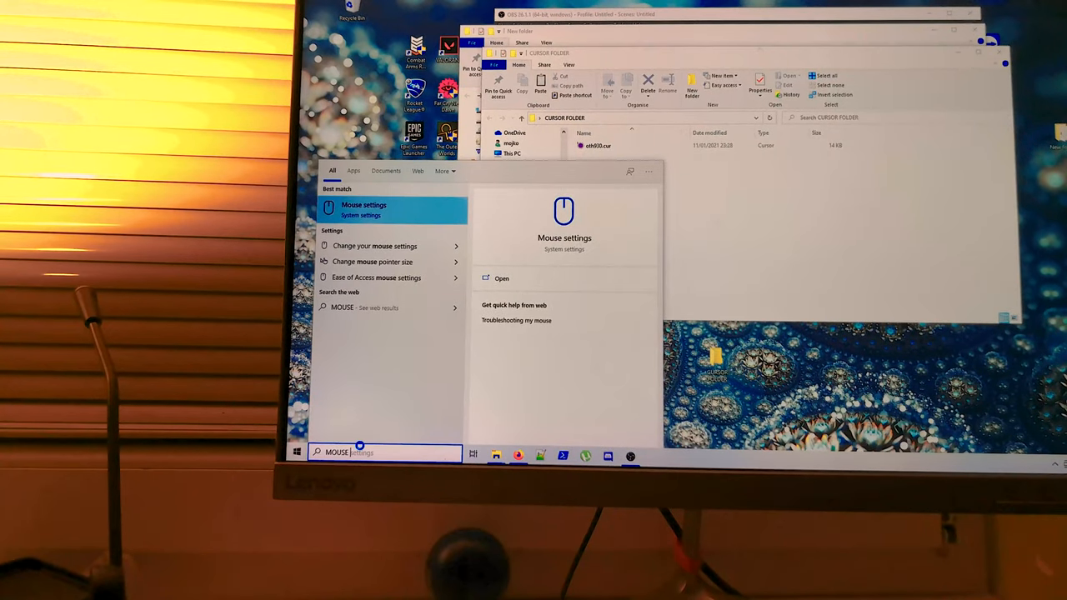
{"action": "type", "text": "SETTI"}
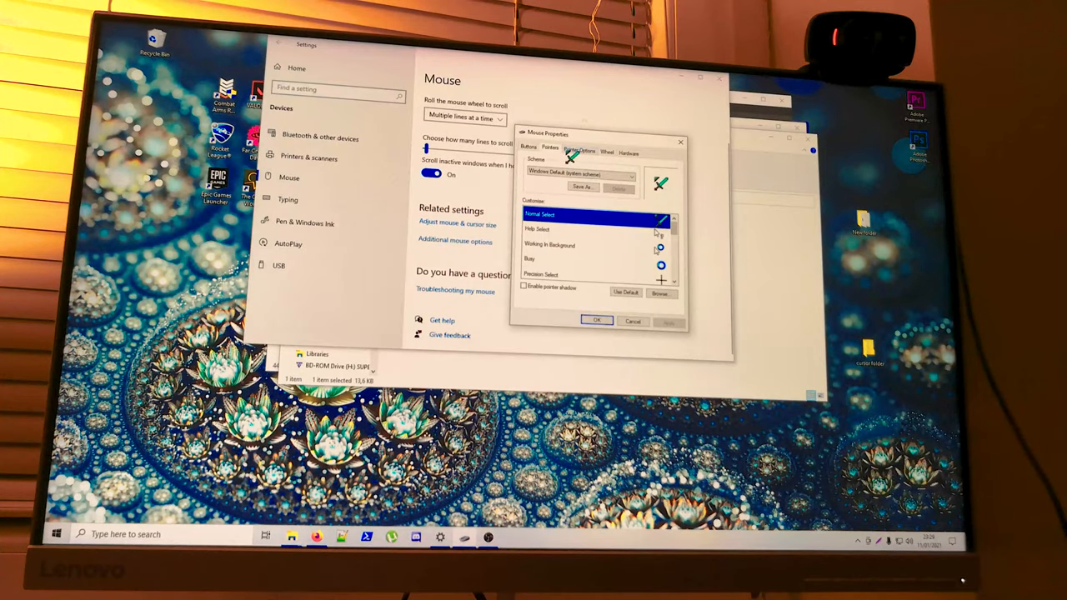
Step: Browse for a custom cursor file for the Normal Select pointer on the Pointers tab
{"action": "left_click", "coordinate": [496, 206]}
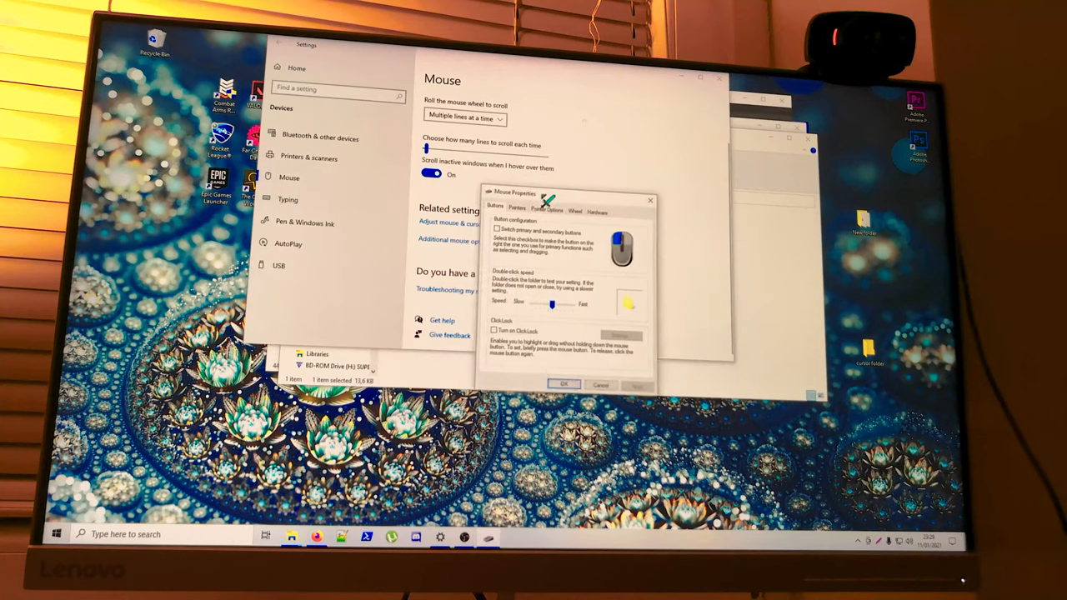
{"action": "left_click", "coordinate": [517, 207]}
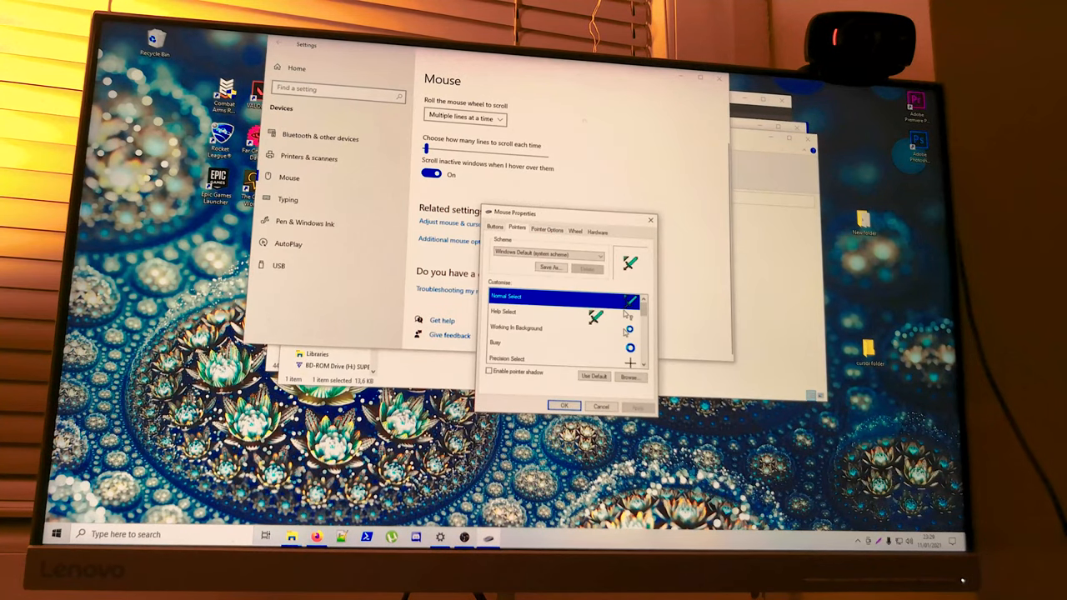
{"action": "left_click", "coordinate": [629, 376]}
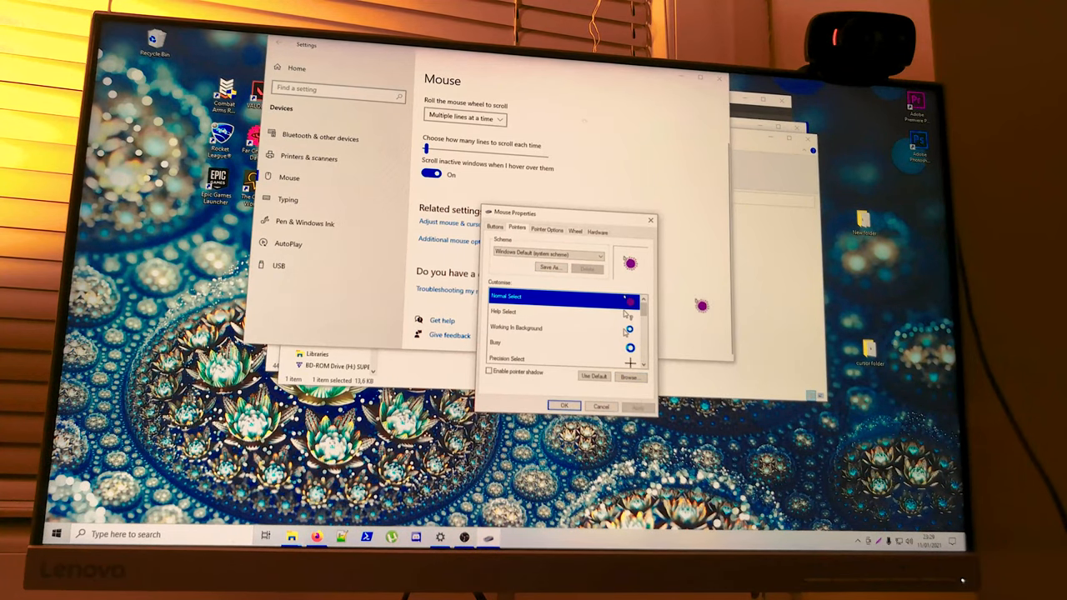
{"action": "left_click_drag", "start_coordinate": [515, 212], "coordinate": [401, 148]}
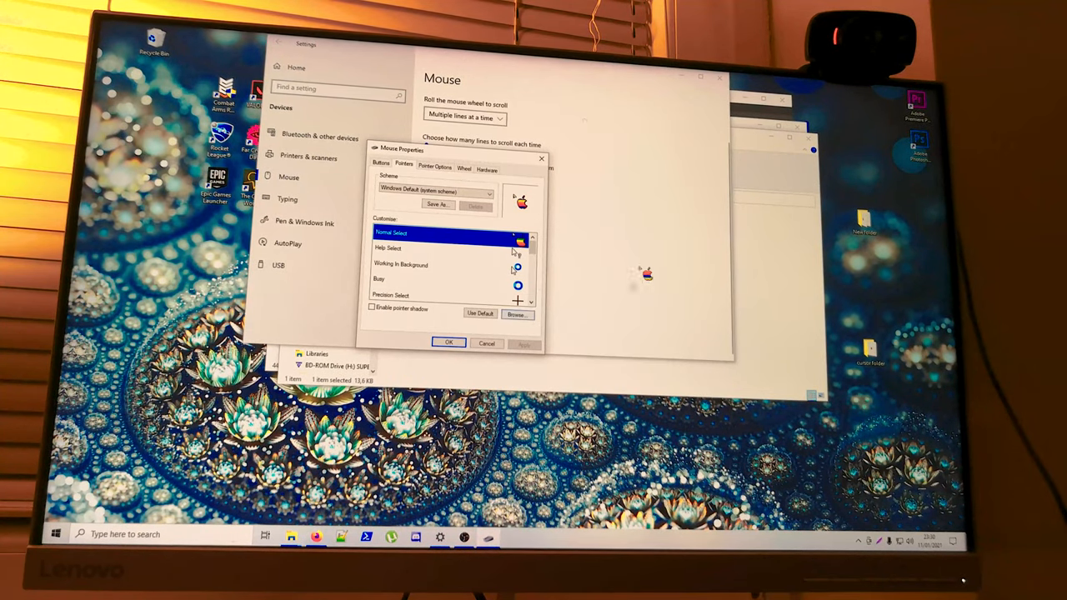
Step: Browse the downloaded folder and apply cursors such as the rose to Normal Select
{"action": "left_click", "coordinate": [517, 314]}
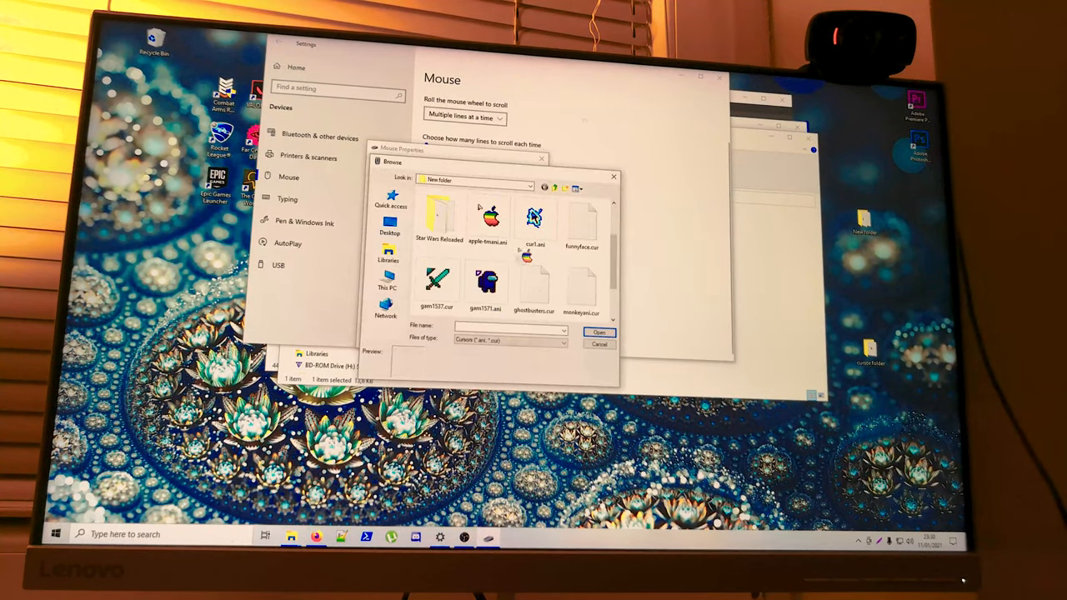
{"action": "left_click", "coordinate": [600, 344]}
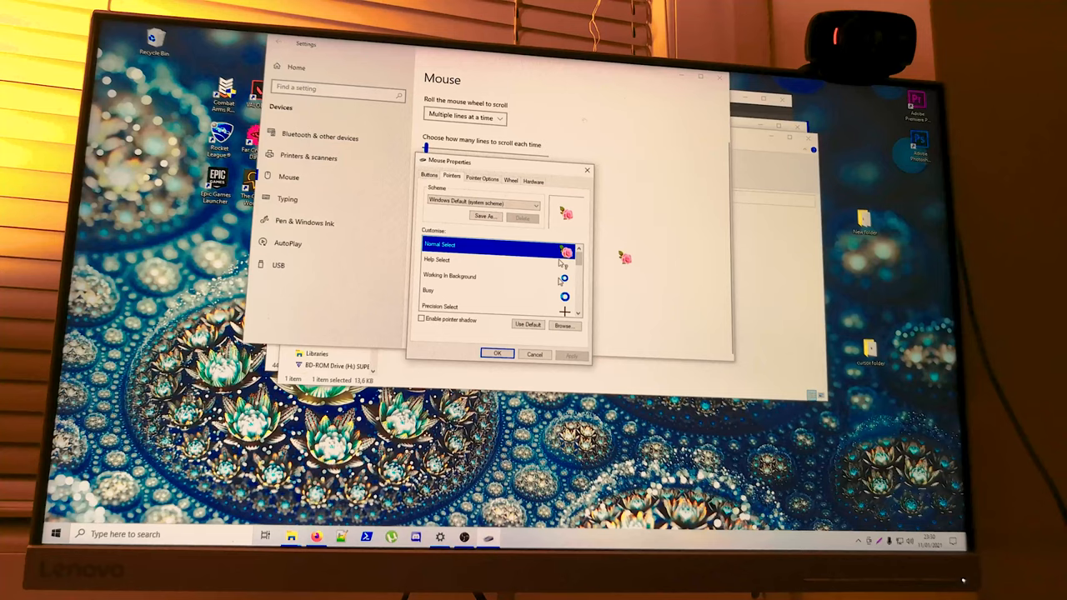
{"action": "mouse_move", "coordinate": [600, 325]}
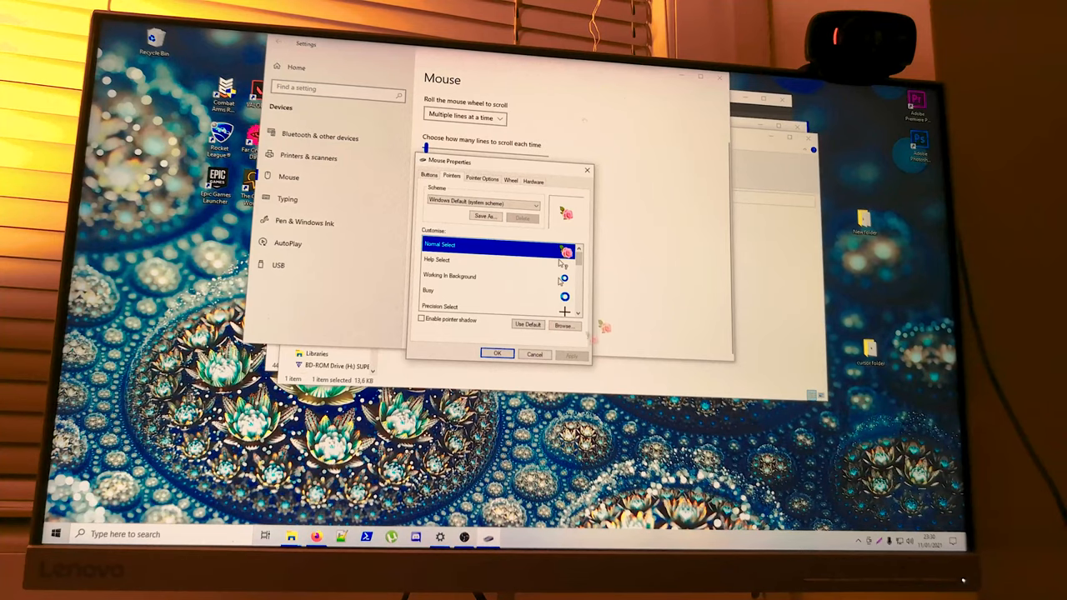
{"action": "left_click", "coordinate": [565, 325]}
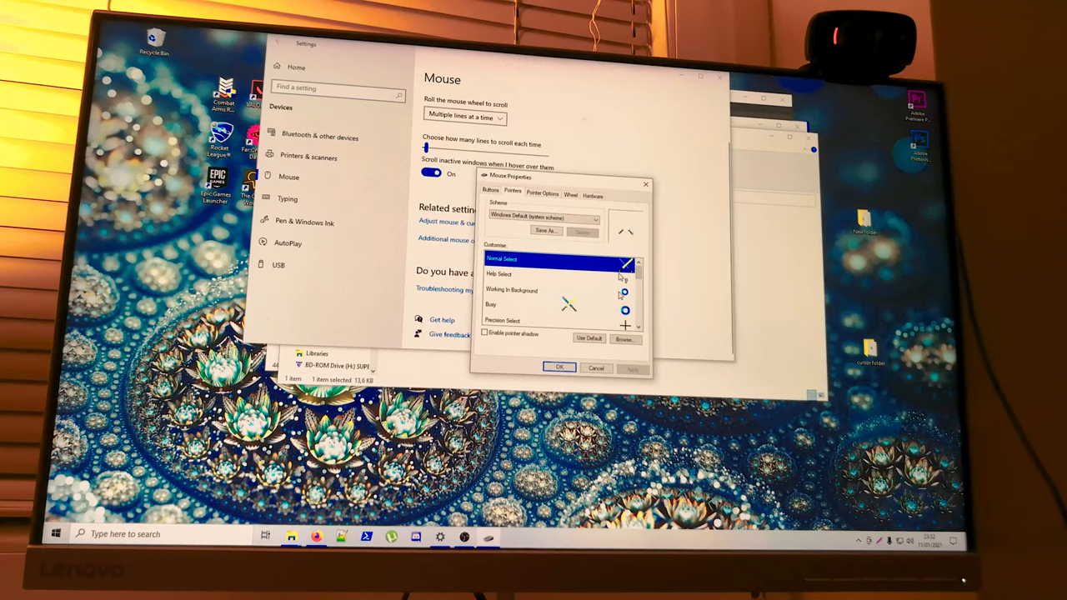
{"action": "left_click", "coordinate": [625, 338]}
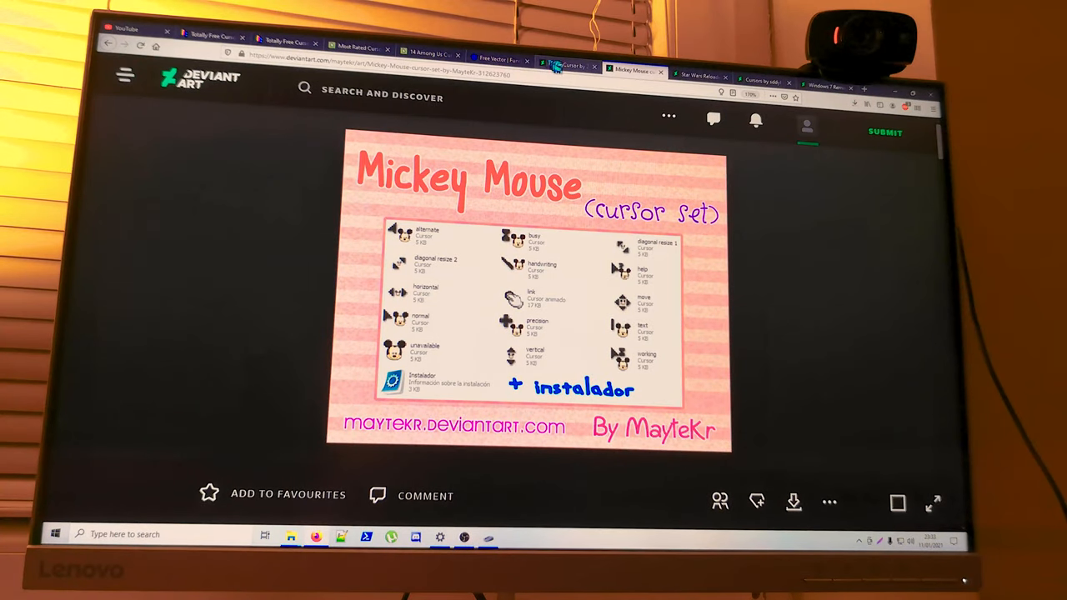
Step: View the Hello Cursor set page, then open a new Google search page
{"action": "left_click", "coordinate": [563, 66]}
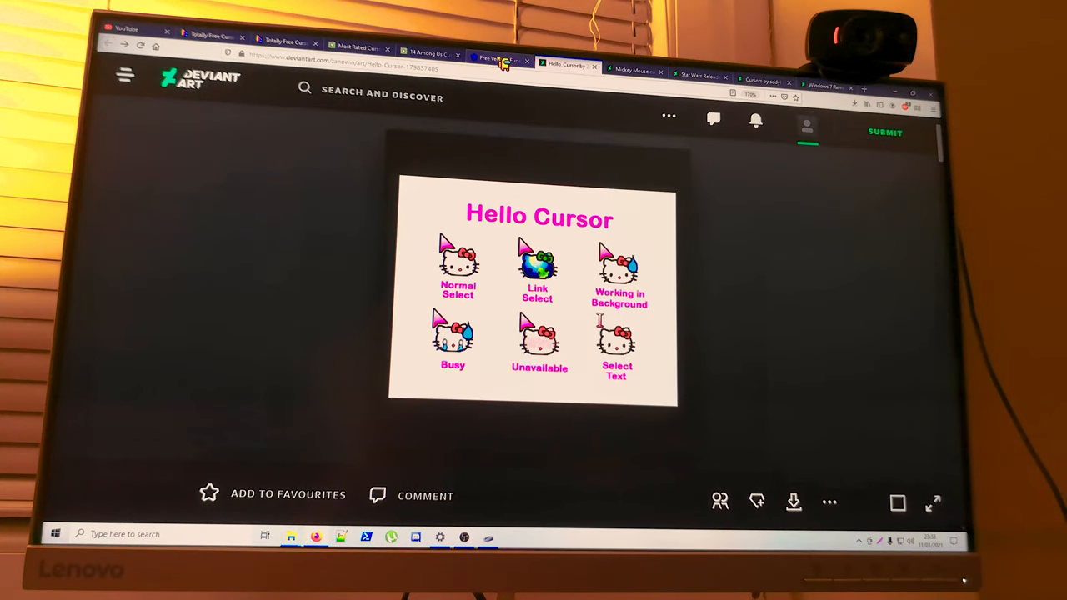
{"action": "left_click", "coordinate": [496, 60]}
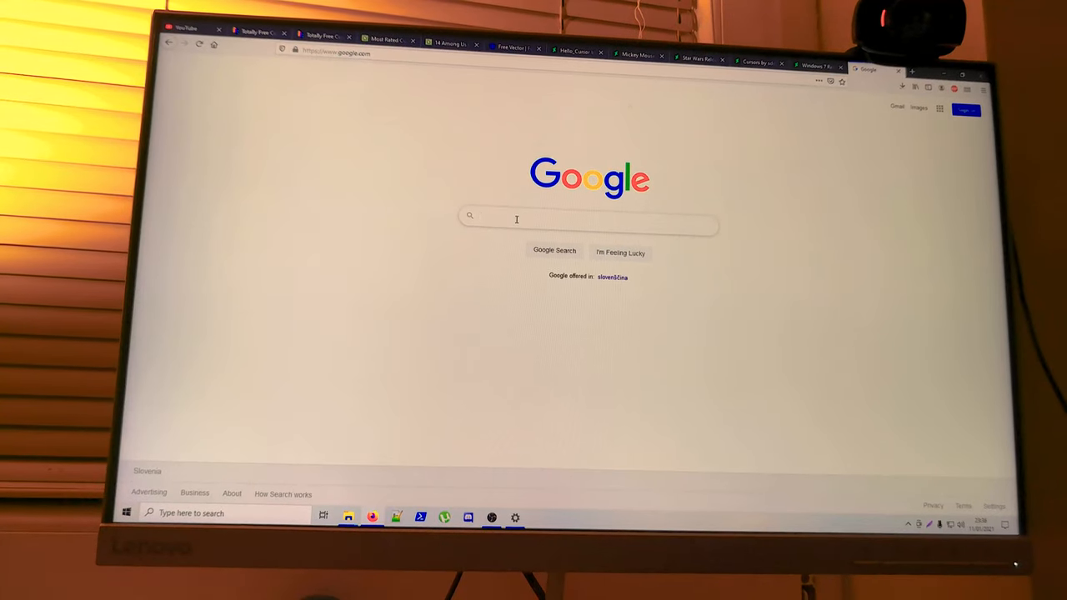
Step: Search Google for WinRAR and open the official WinRAR download site
{"action": "type", "text": "WINR"}
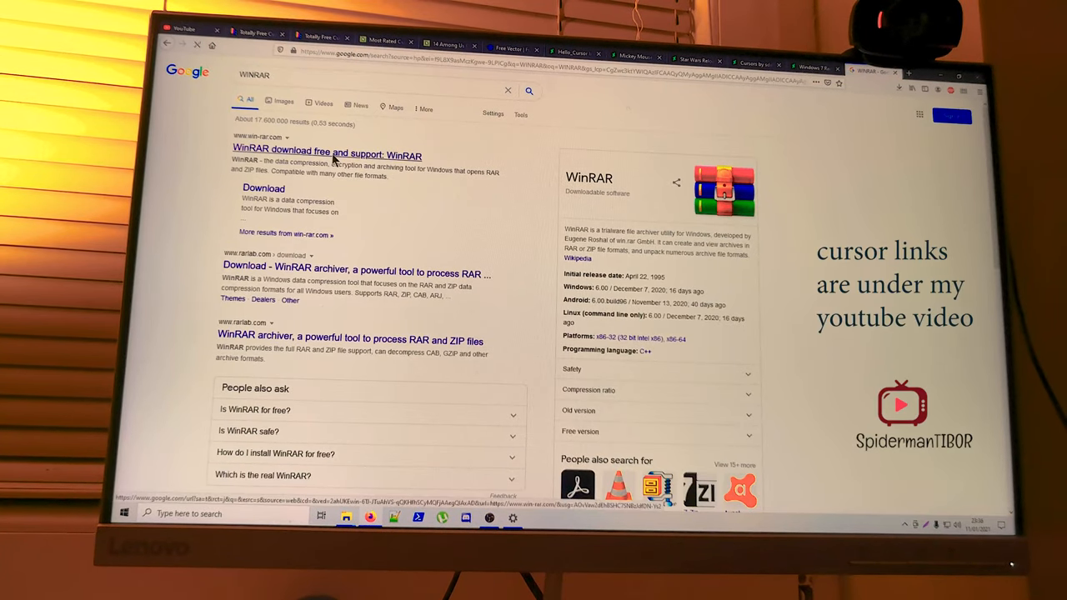
{"action": "left_click", "coordinate": [326, 155]}
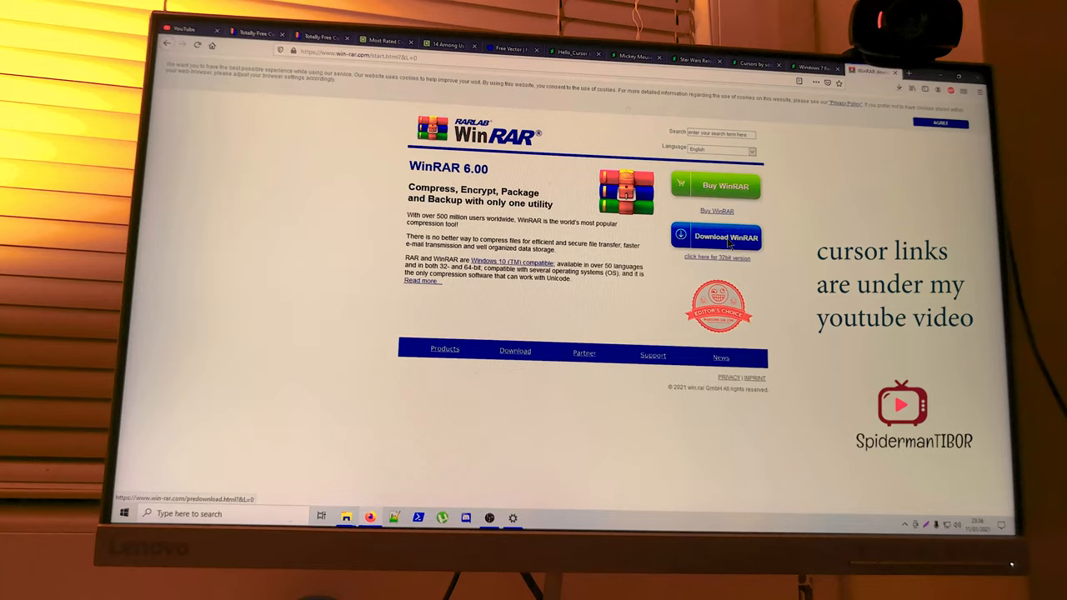